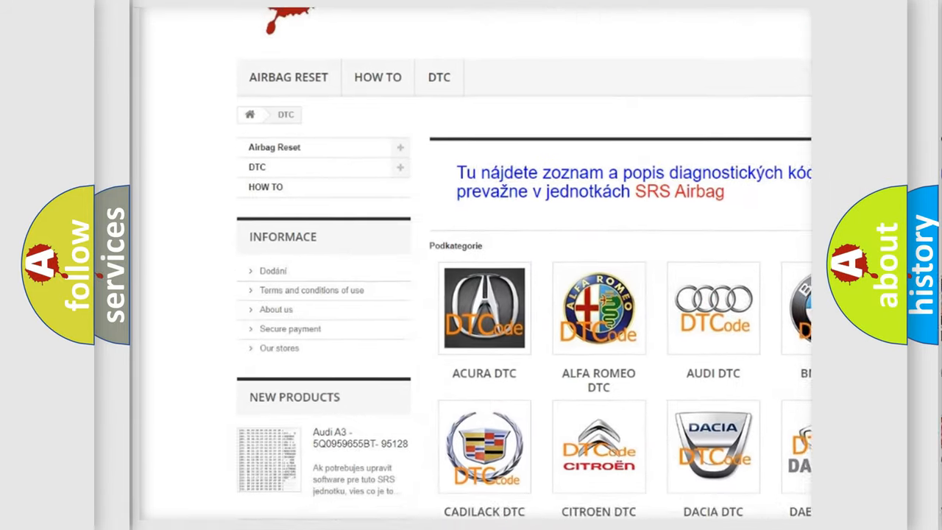
{"action": "scroll", "scroll_direction": "down", "scroll_amount": 3}
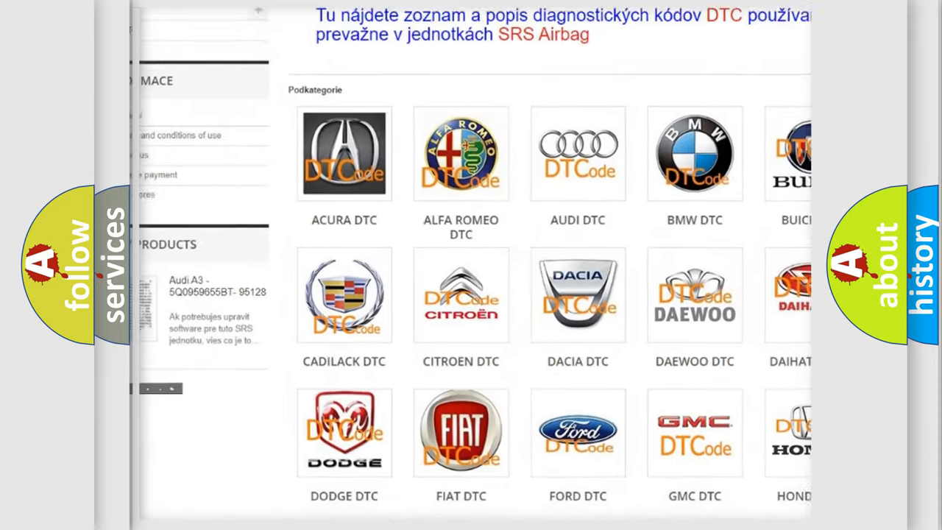
{"action": "scroll", "scroll_direction": "down", "scroll_amount": 3}
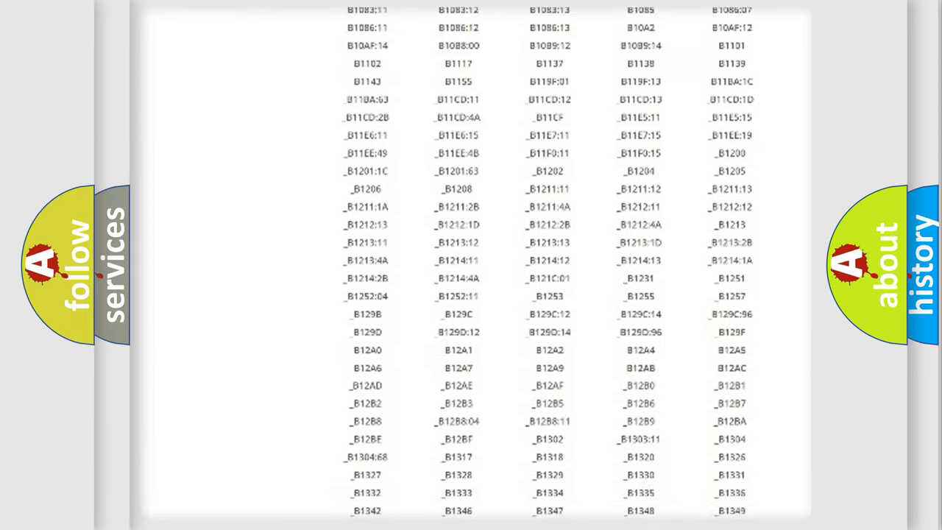
{"action": "scroll", "scroll_direction": "down", "scroll_amount": 3}
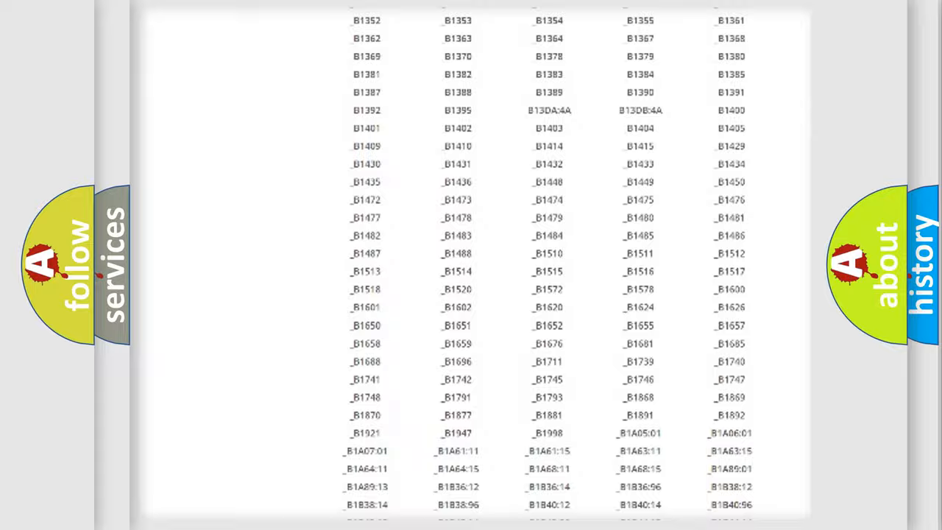